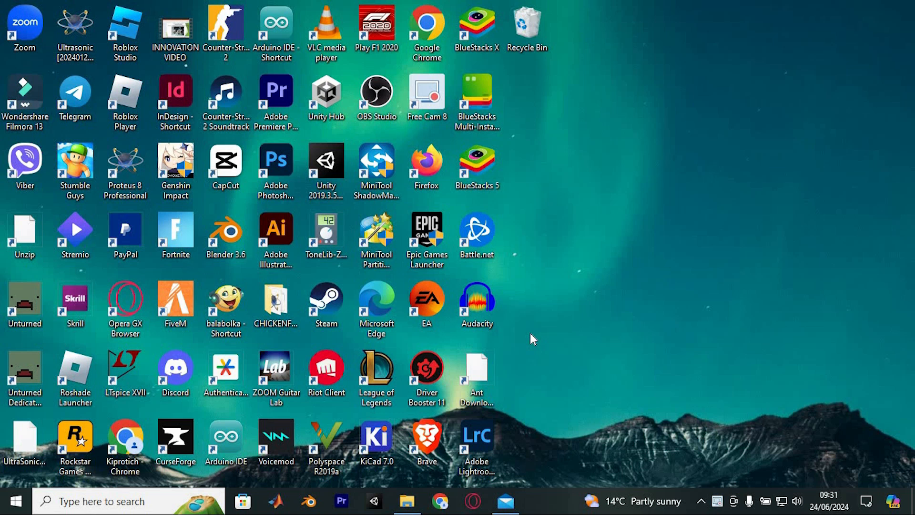
Step: Search Windows Start for 'cmd' to find the Command Prompt
click(102, 500)
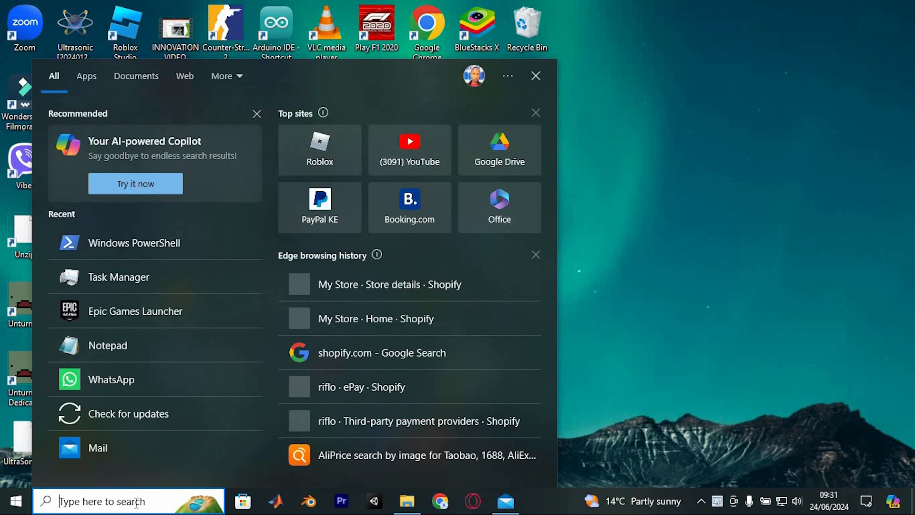
text(cmd)
text(chk)
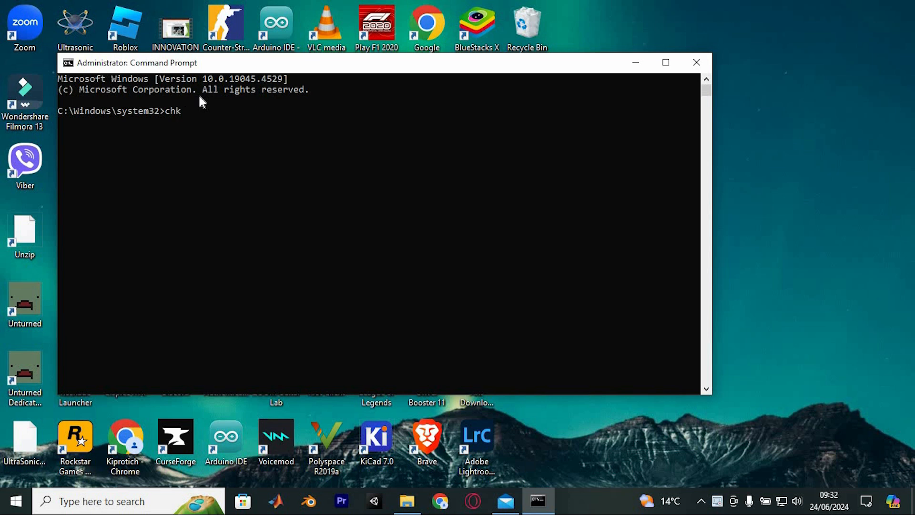
Step: Enter the chkdsk /f /r disk check command in the administrator console
text(dsk /)
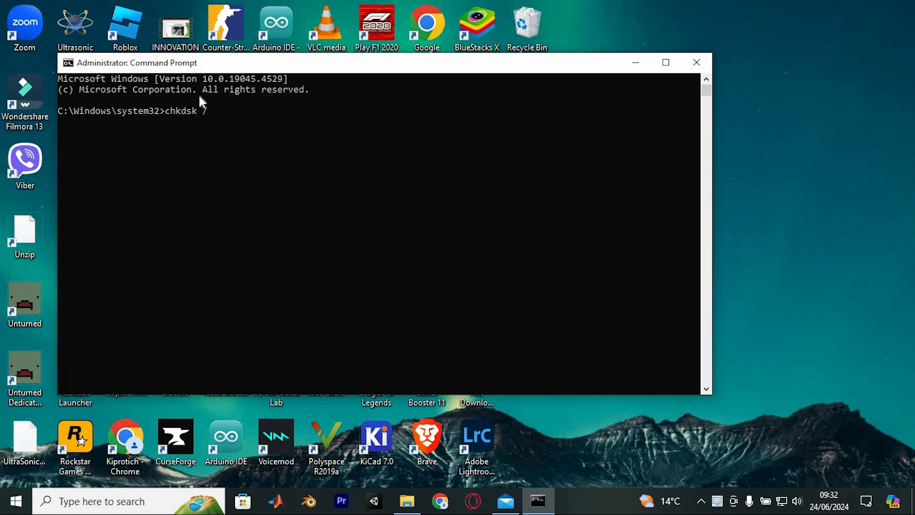
text(f /r)
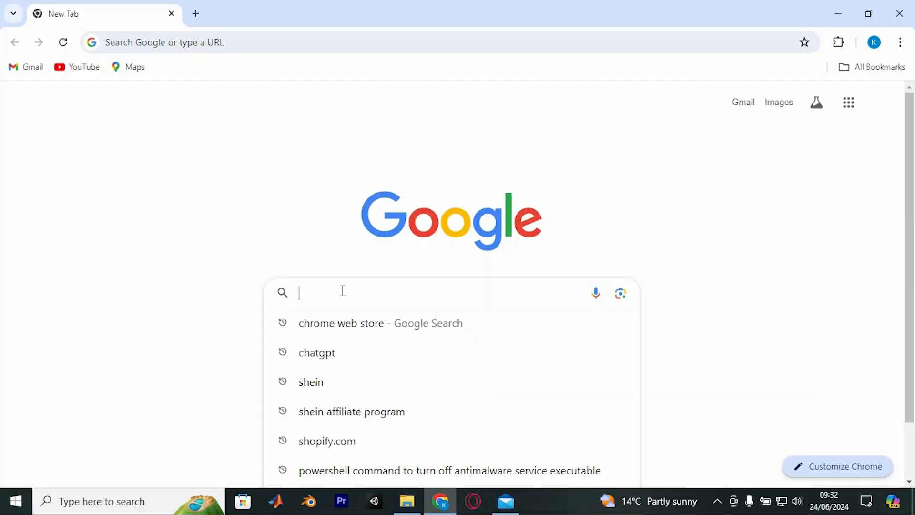
Step: Find and review Intel's Driver & Support Assistant download page via Google search
text(intel driver and support assistant)
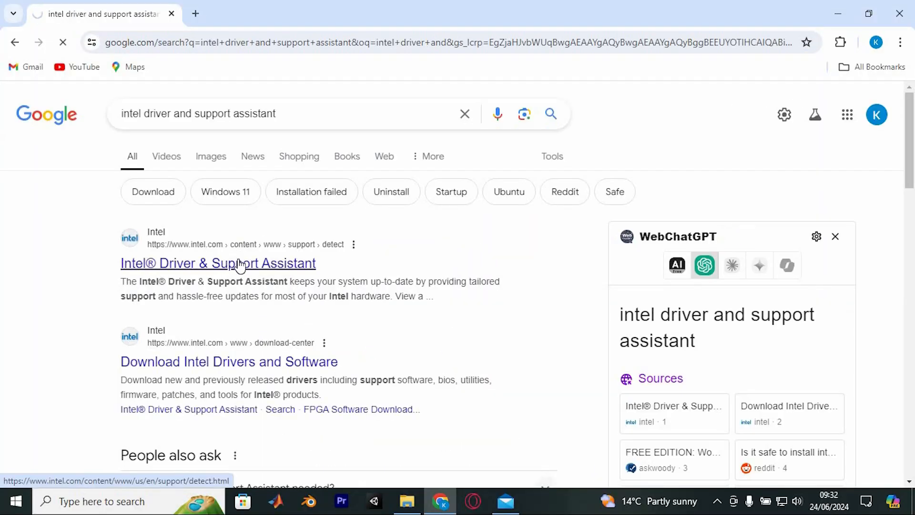
click(218, 263)
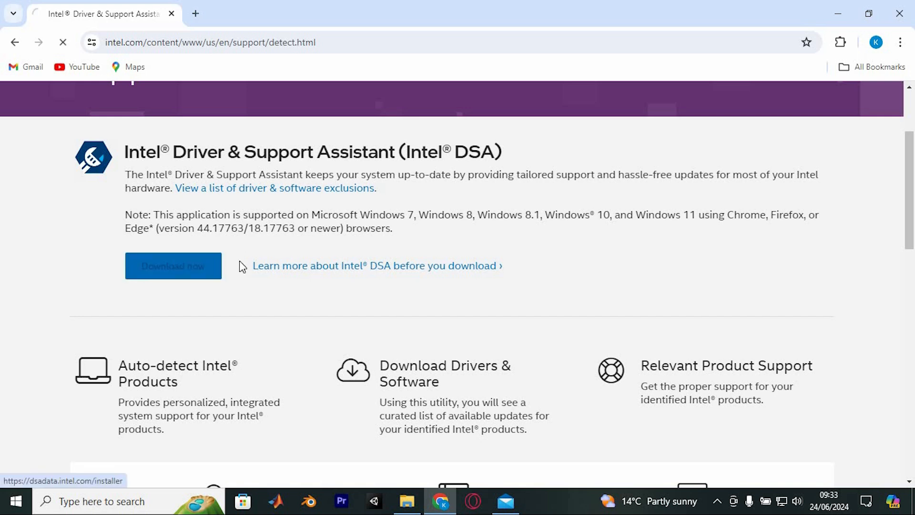
scroll(down, 3)
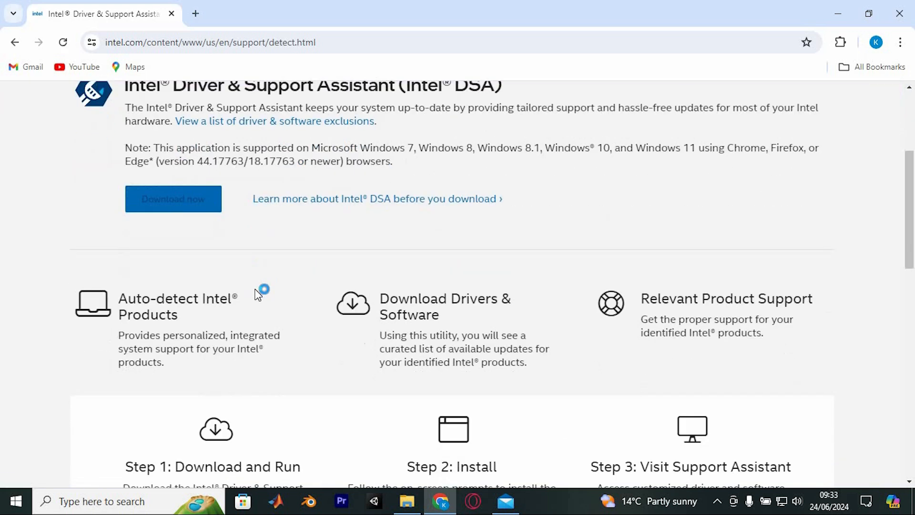
scroll(down, 3)
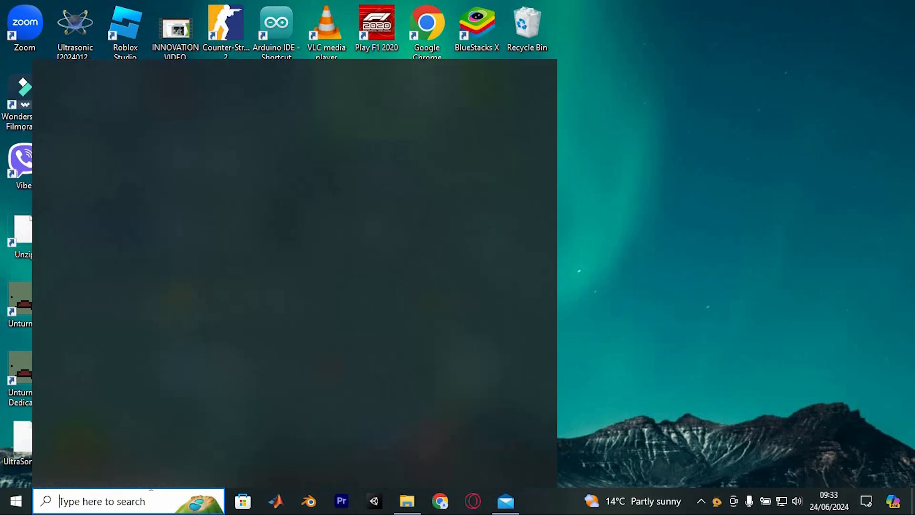
Step: Launch a fresh Command Prompt as administrator from Start search
text(cm)
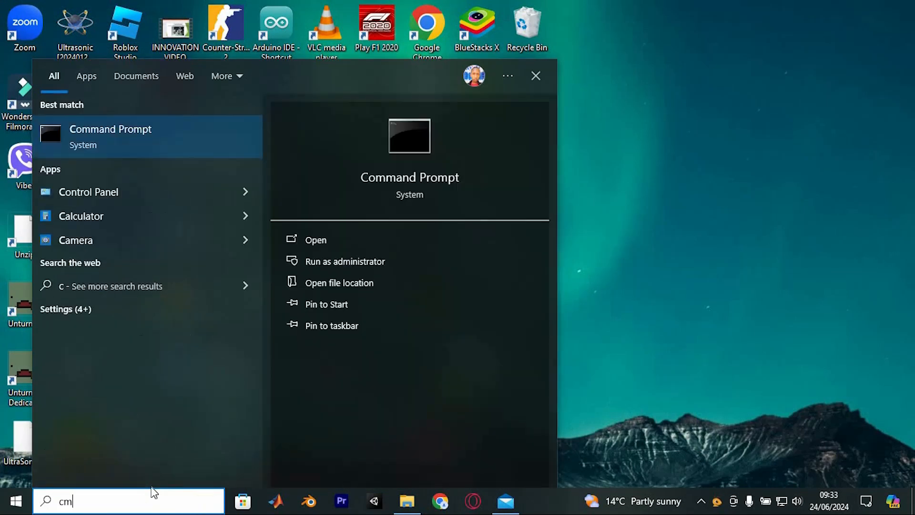
click(344, 261)
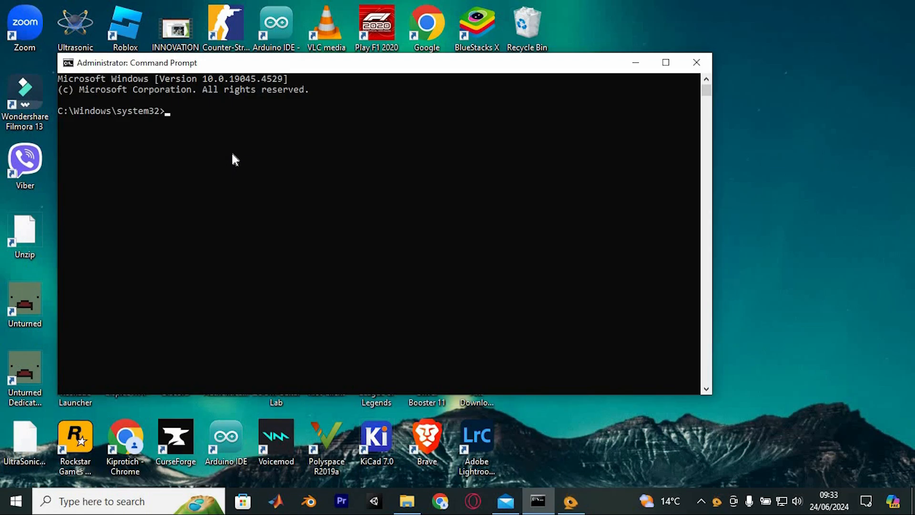
Step: Run the sfc /scannow system file scan
text(sfc /scann)
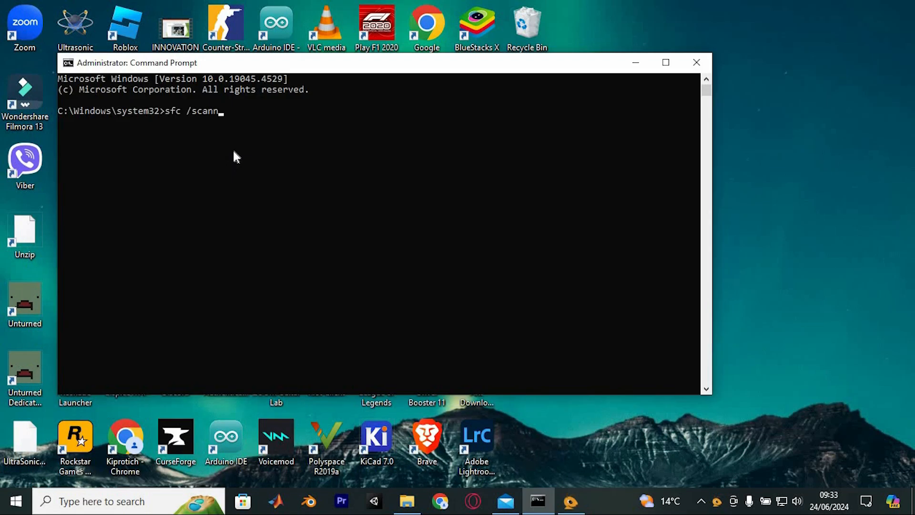
text(ow)
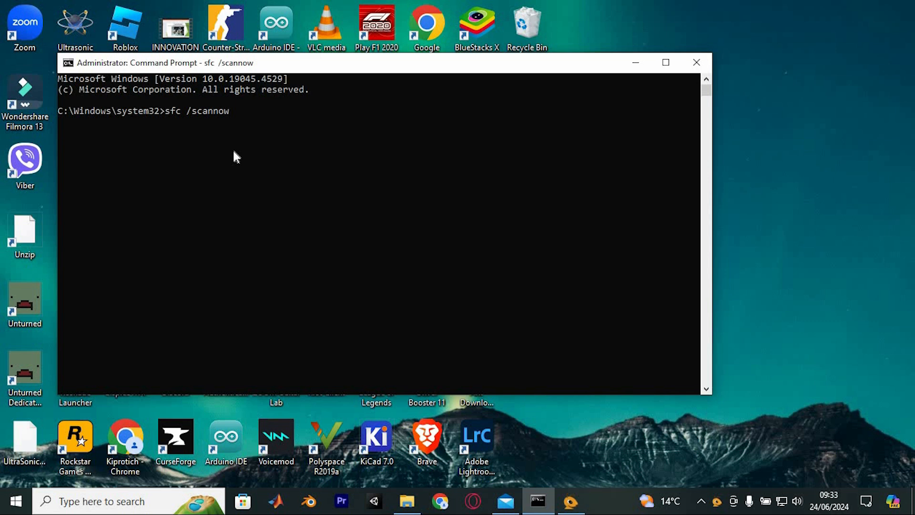
key(enter)
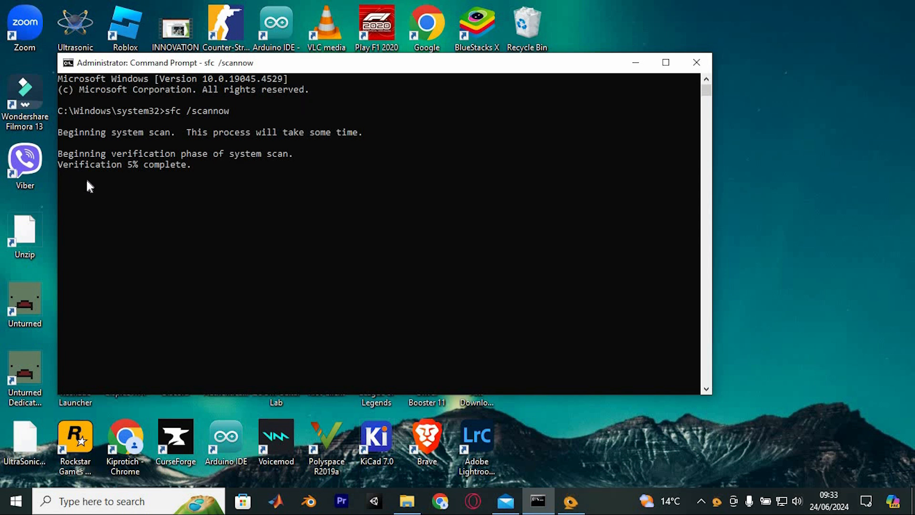
mouse_move(98, 183)
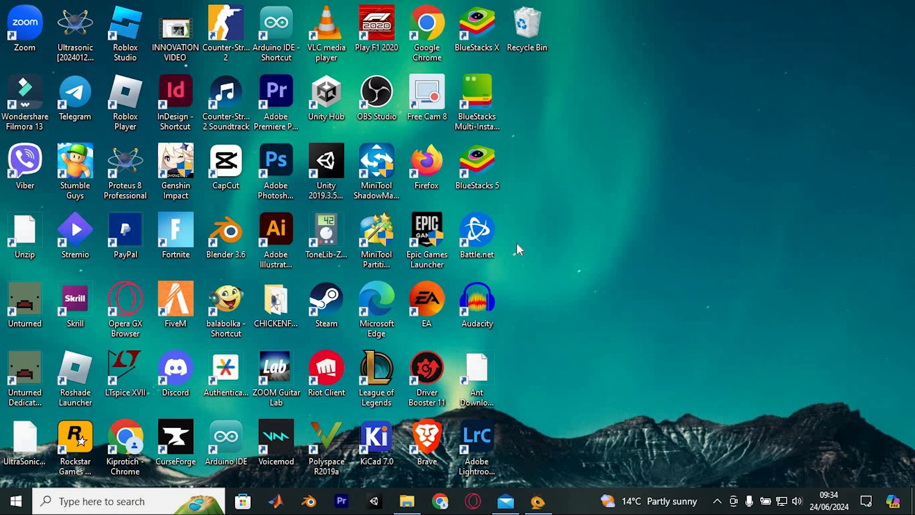
mouse_move(572, 235)
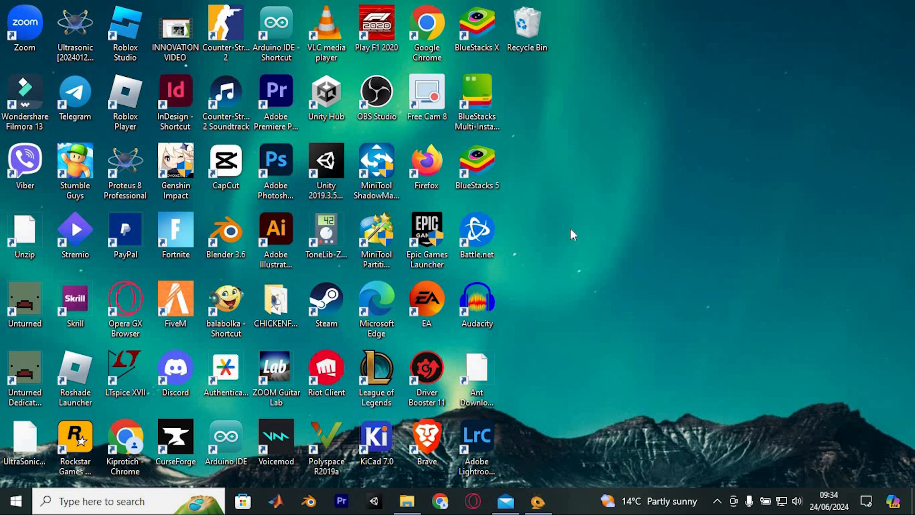